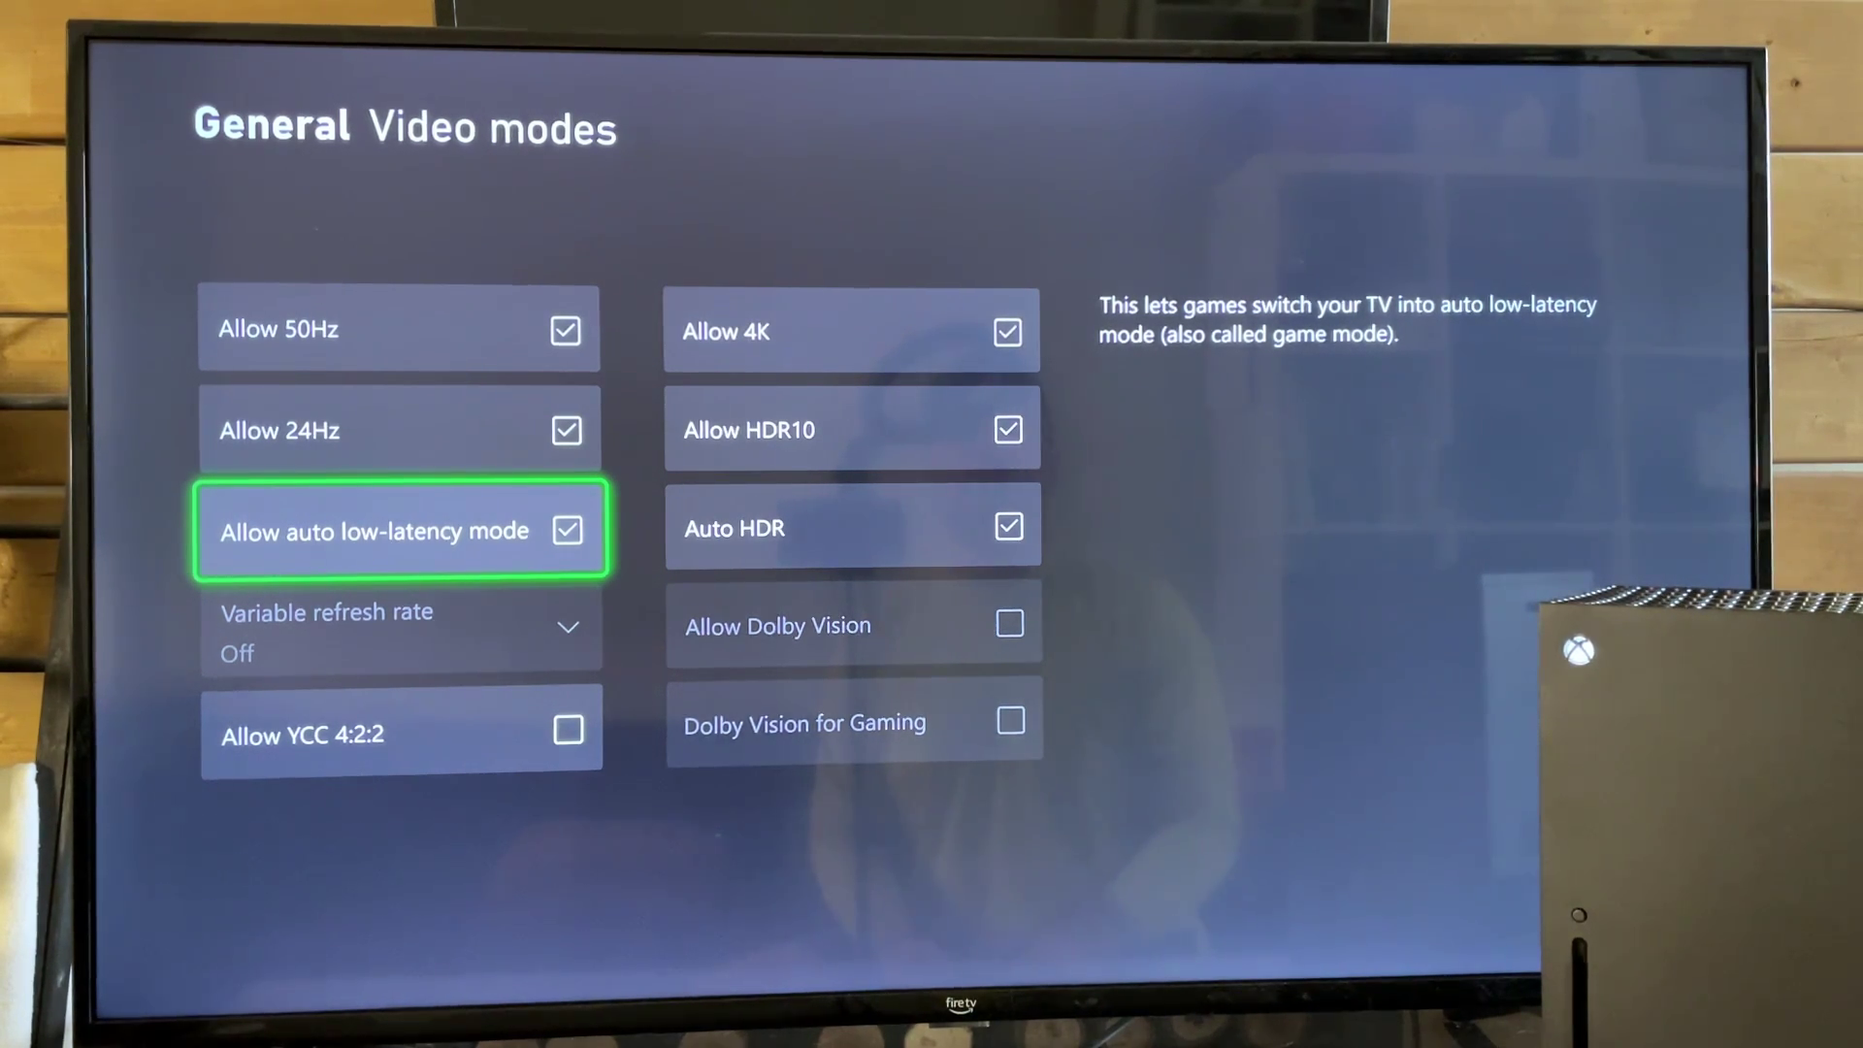
Step: Leave Video modes with auto low-latency mode still allowed, returning to General settings
key(Back)
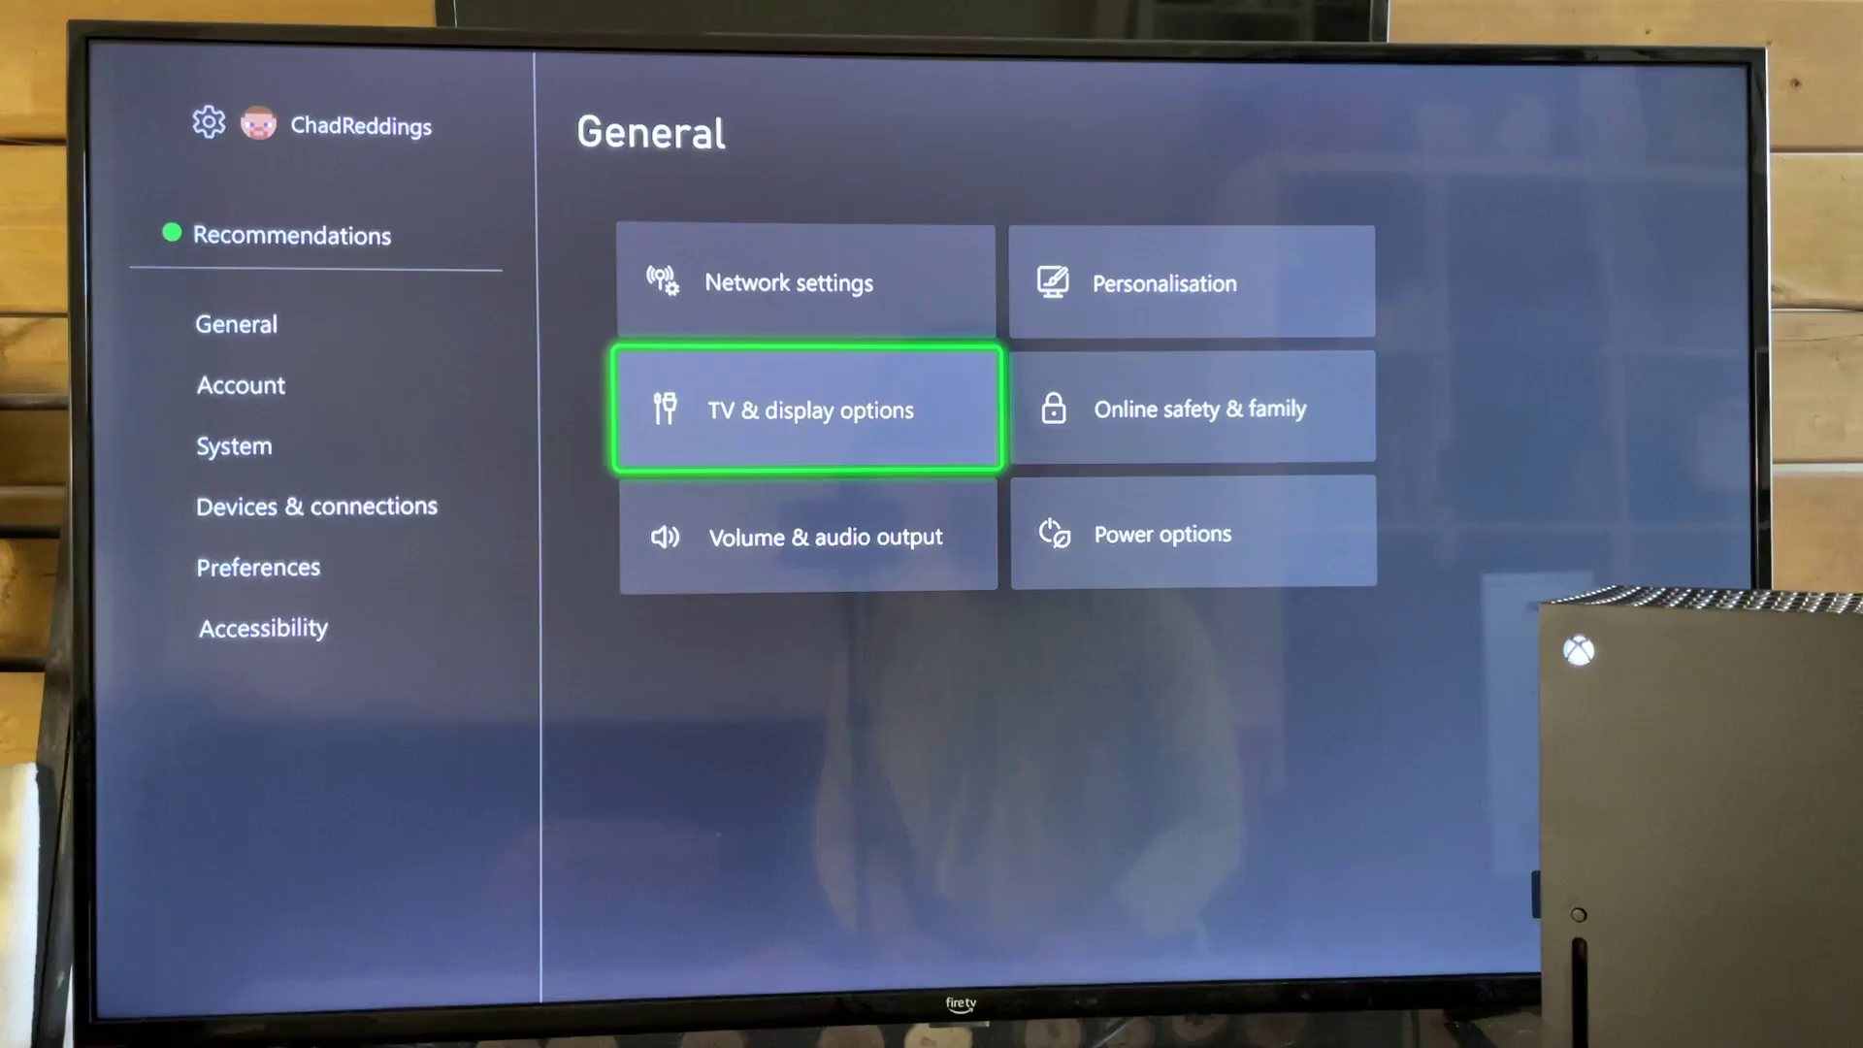